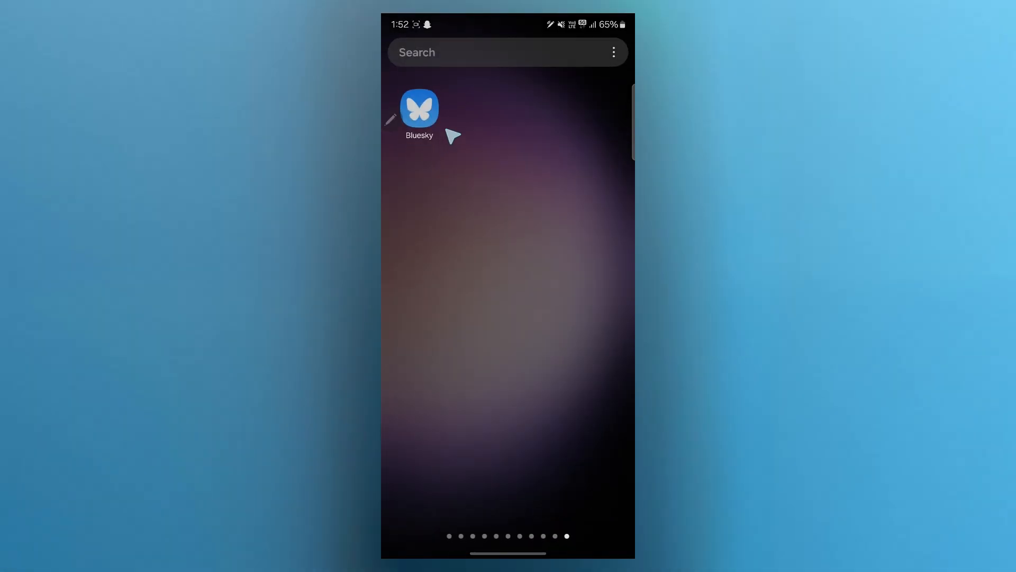
Launch Bluesky from the home screen, landing on the Discover feed
click(419, 109)
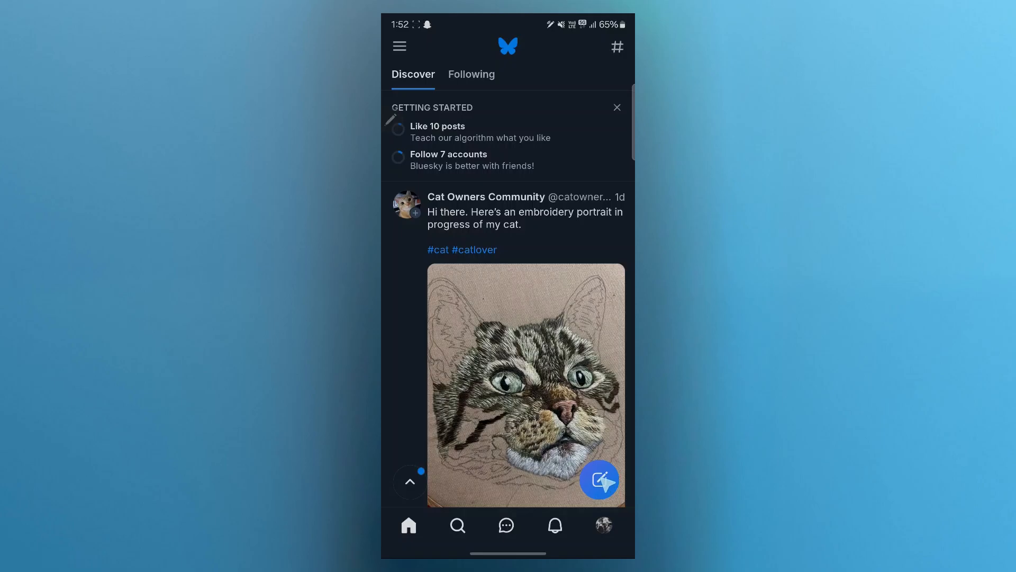
Begin a new post draft with placeholder text 'Hhklojvh' in the What's up field
click(598, 479)
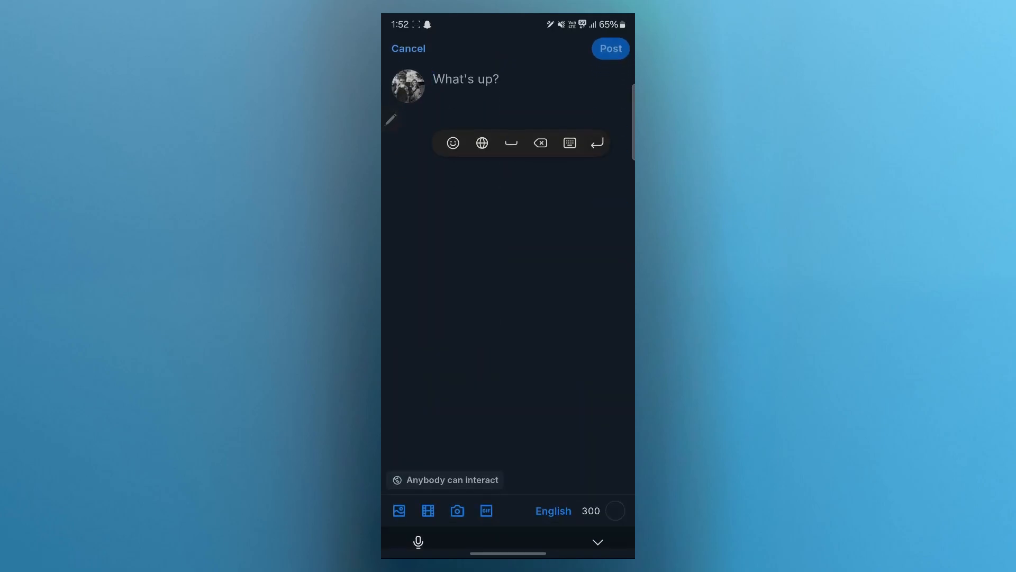
text(Hhk)
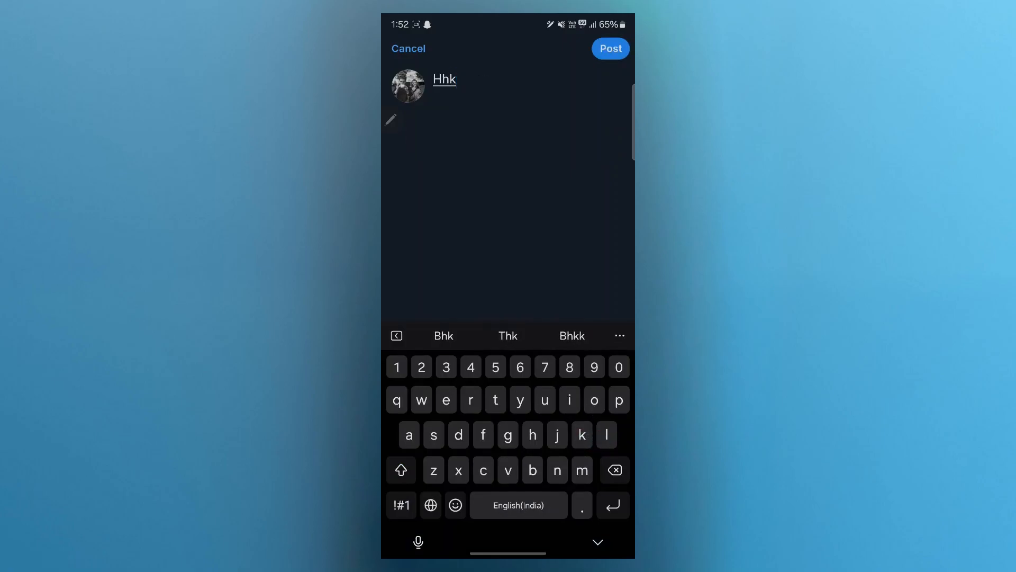
text(lojvh)
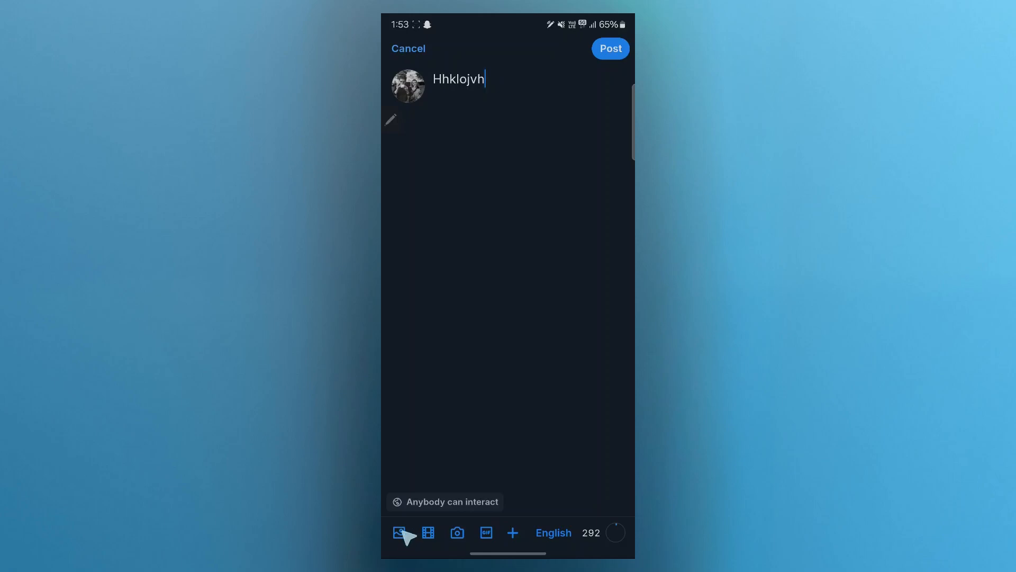
Attach the Nassim Nicholas Taleb quote screenshot from the Screenshots gallery
click(400, 532)
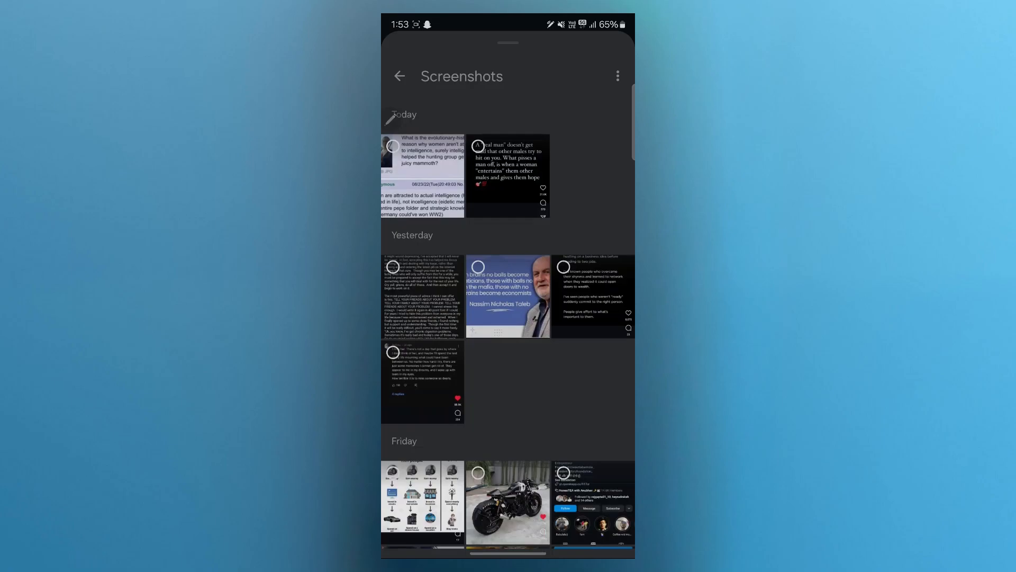
click(507, 295)
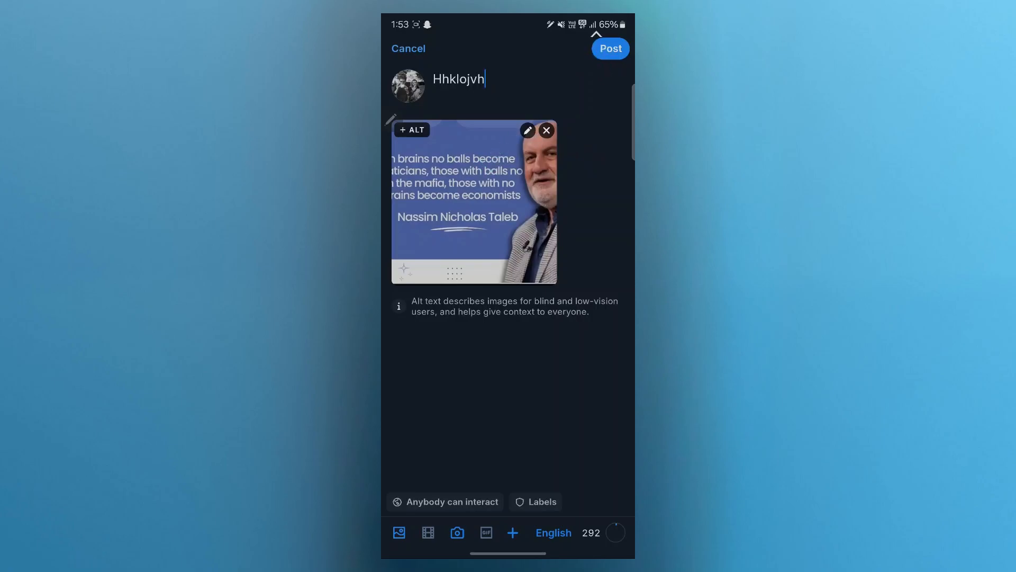
Erase the placeholder text so the draft holds only the quote image
click(459, 79)
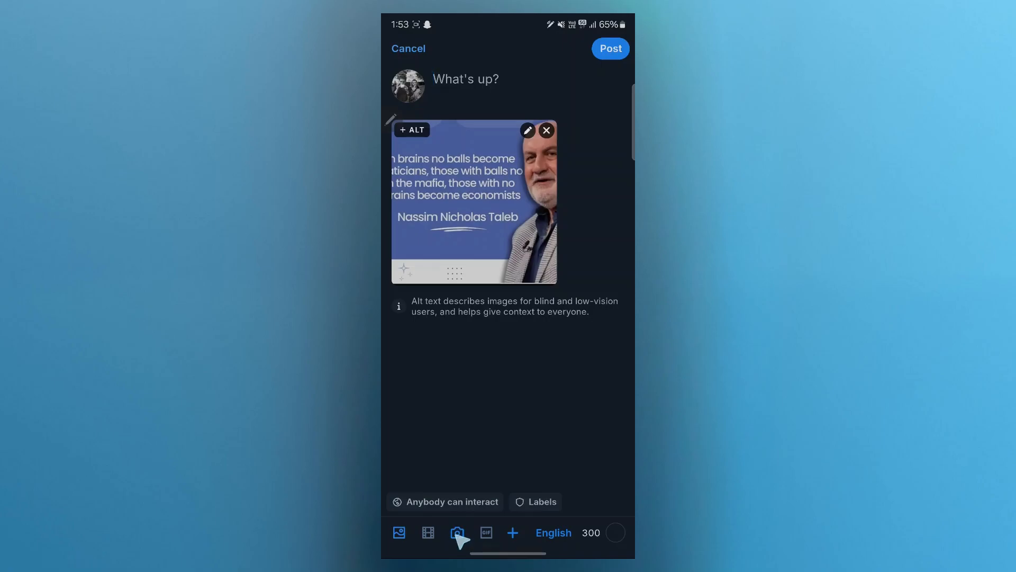
click(457, 533)
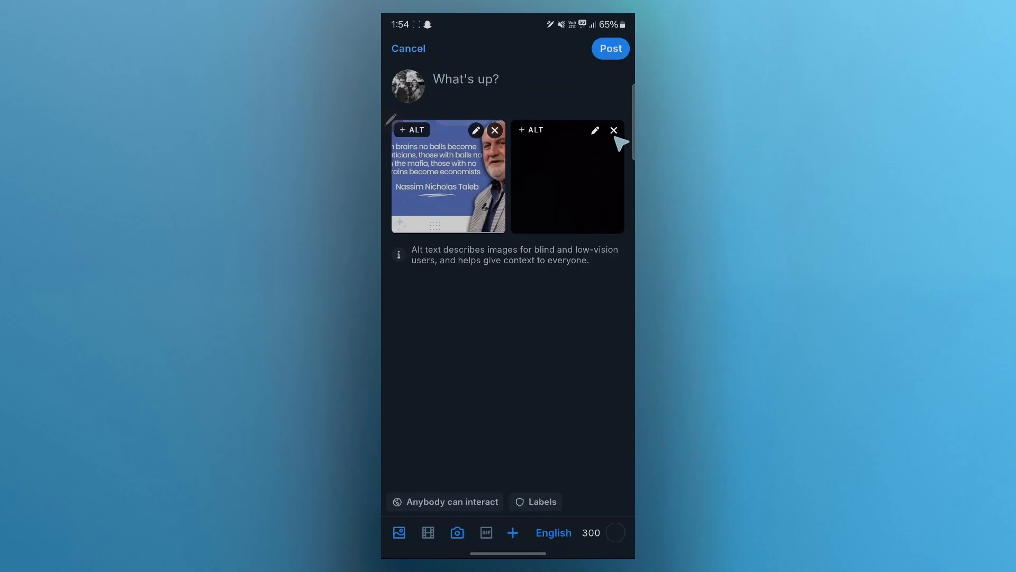
click(613, 129)
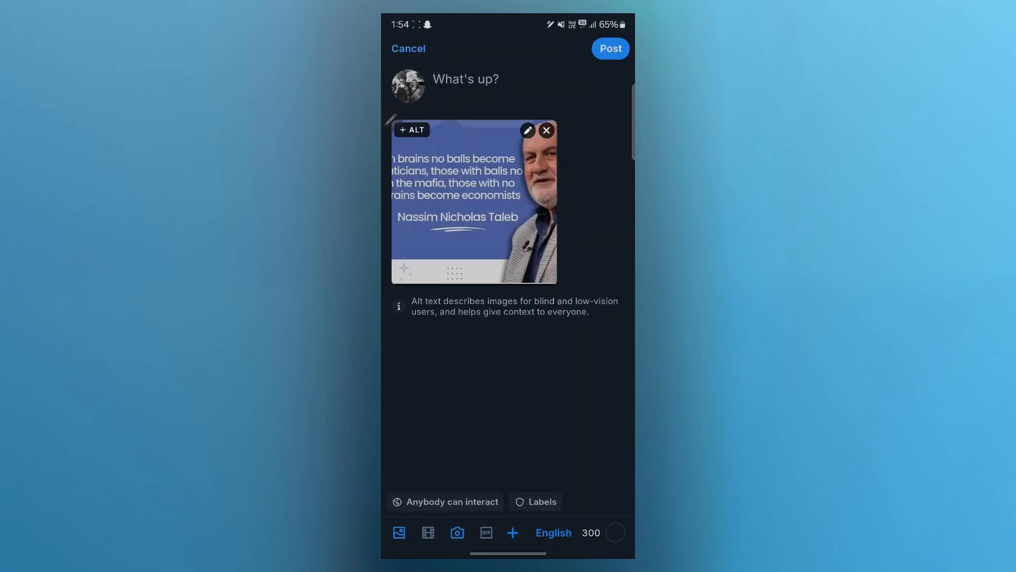
Publish the image-only post and bring up the account navigation menu
click(609, 48)
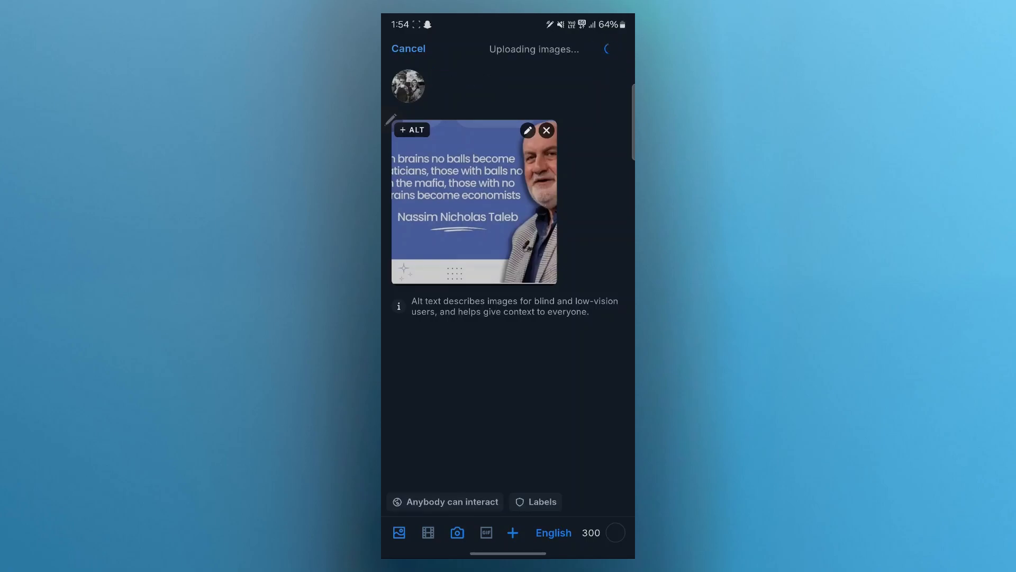
click(605, 49)
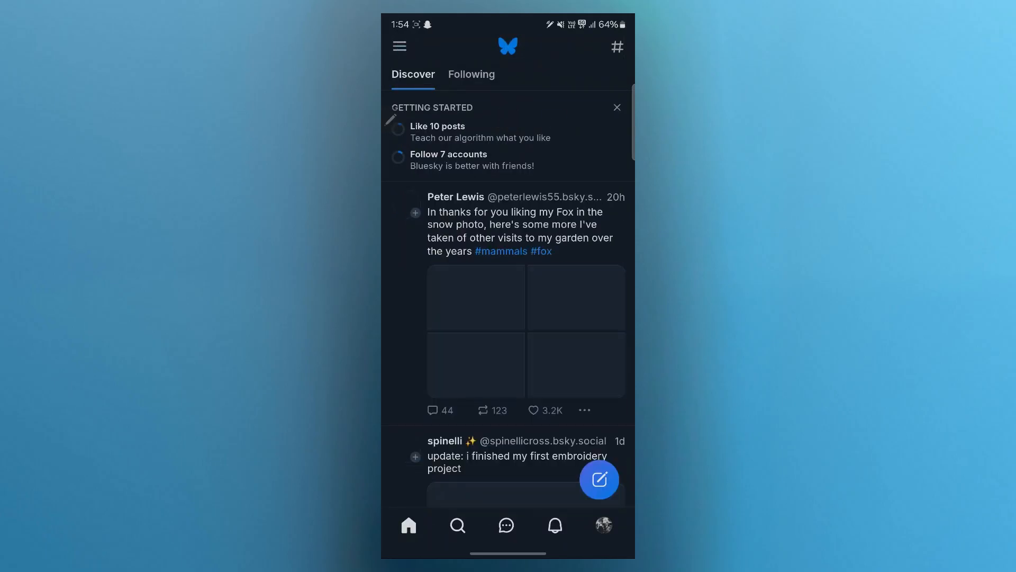
click(399, 45)
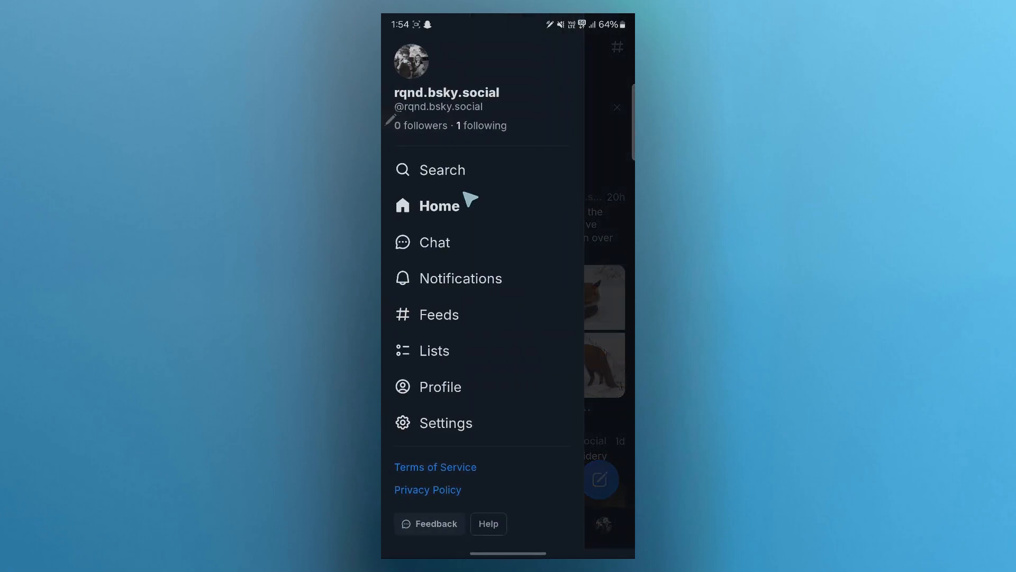